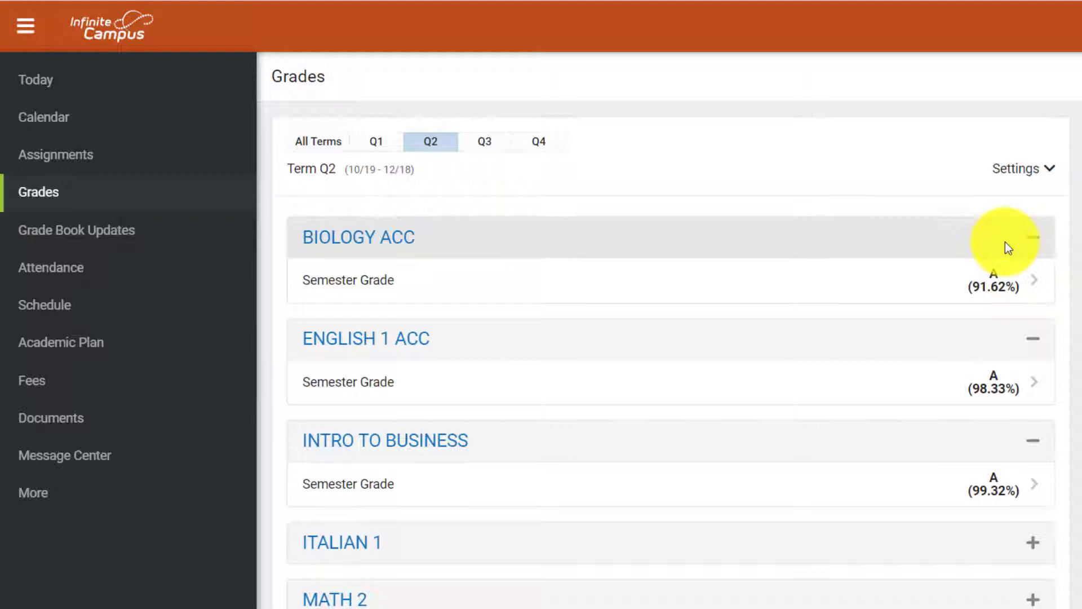
Expand Italian 1's standards grades, then open Biology ACC's Q2 semester grade with formative scores
scroll("down", 3)
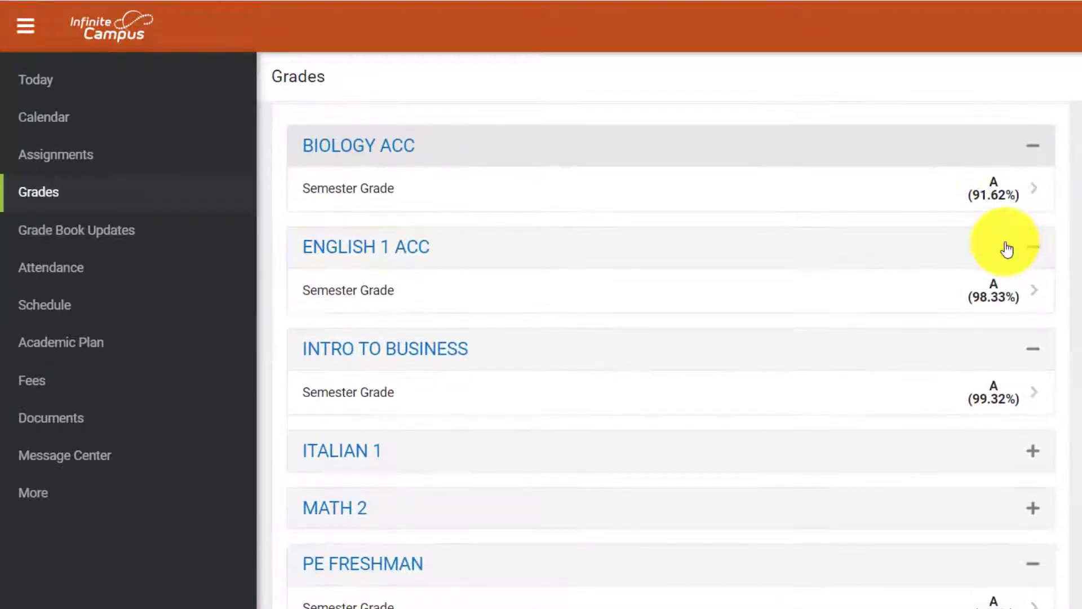
scroll("down", 3)
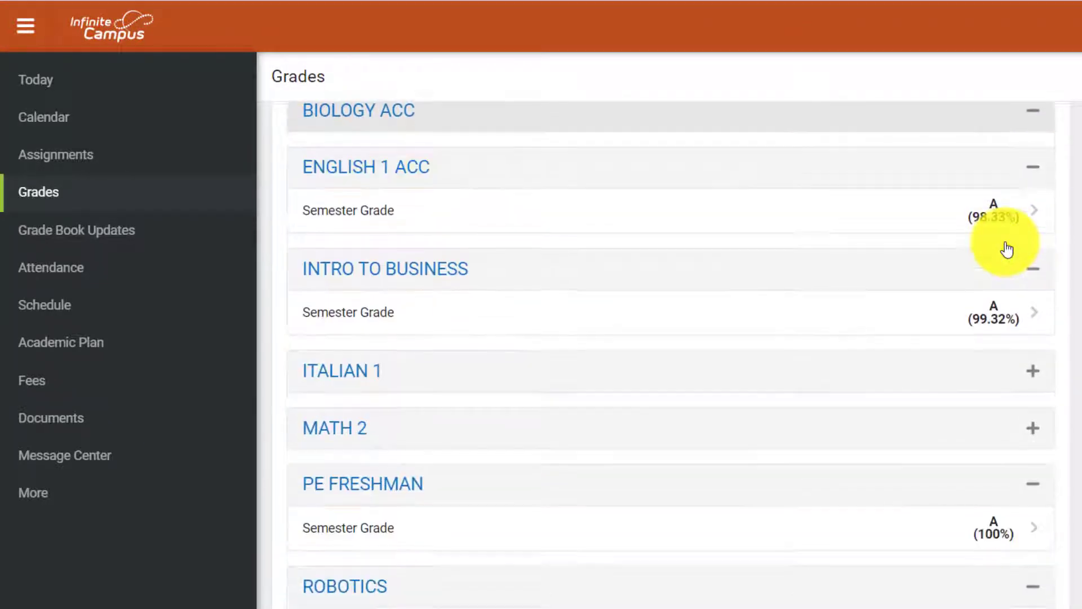
scroll("down", 3)
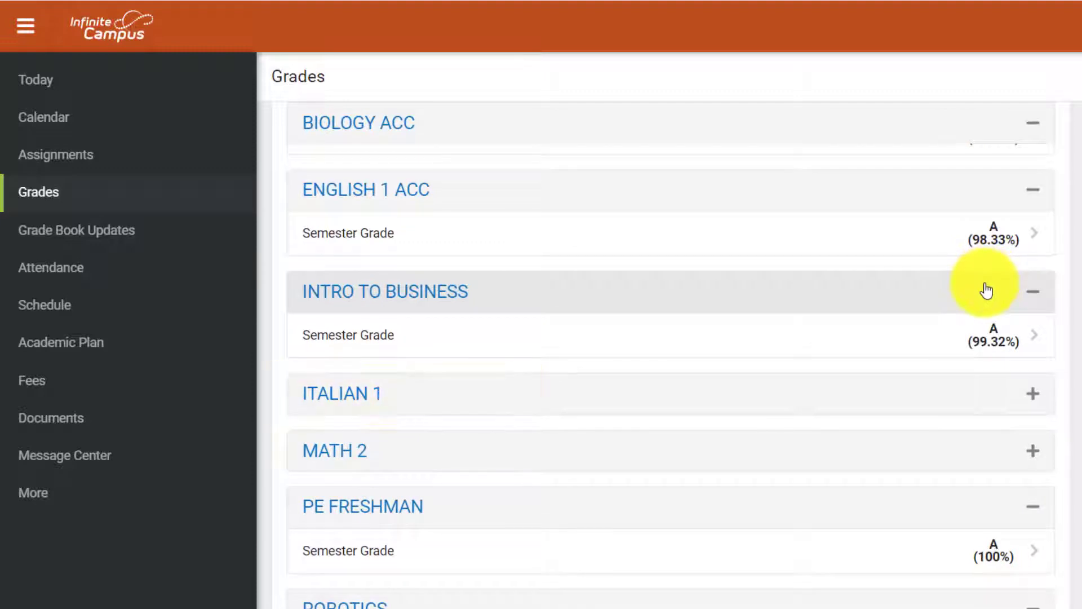
mouse_move(982, 306)
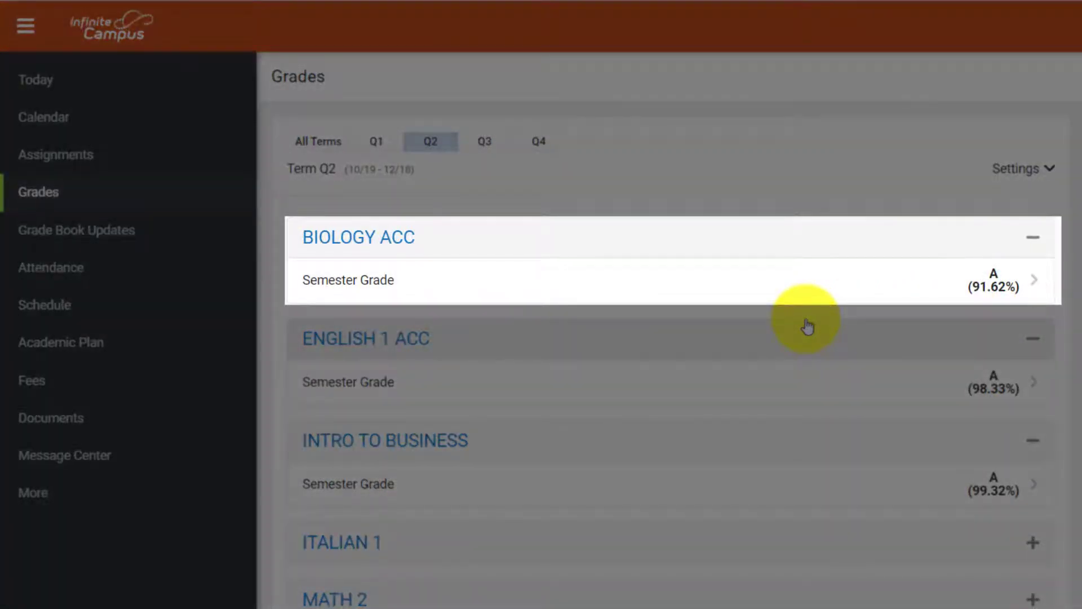
left_click(1031, 554)
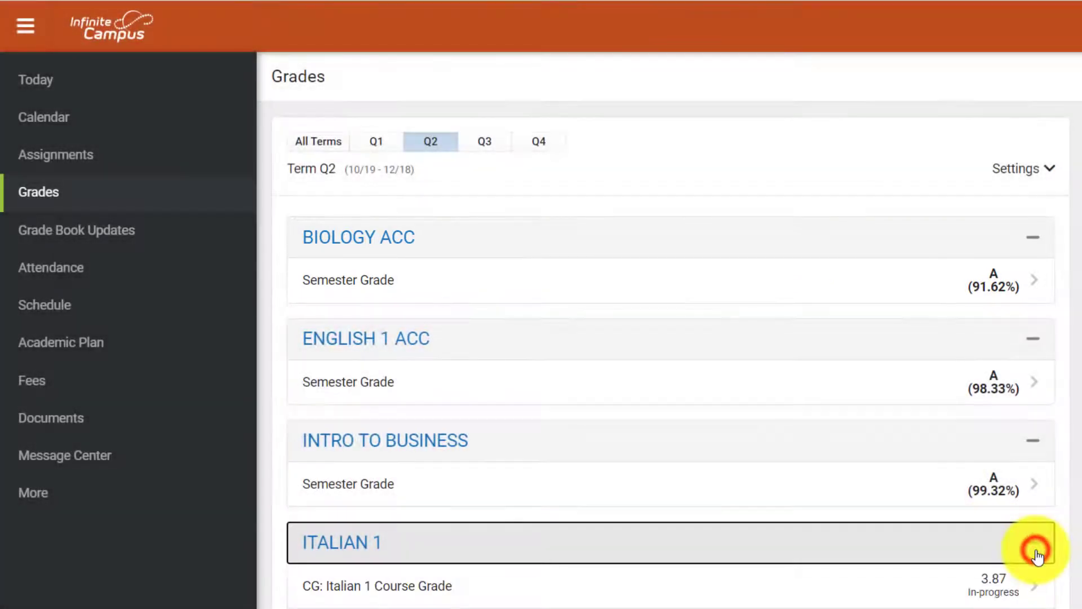
left_click(342, 542)
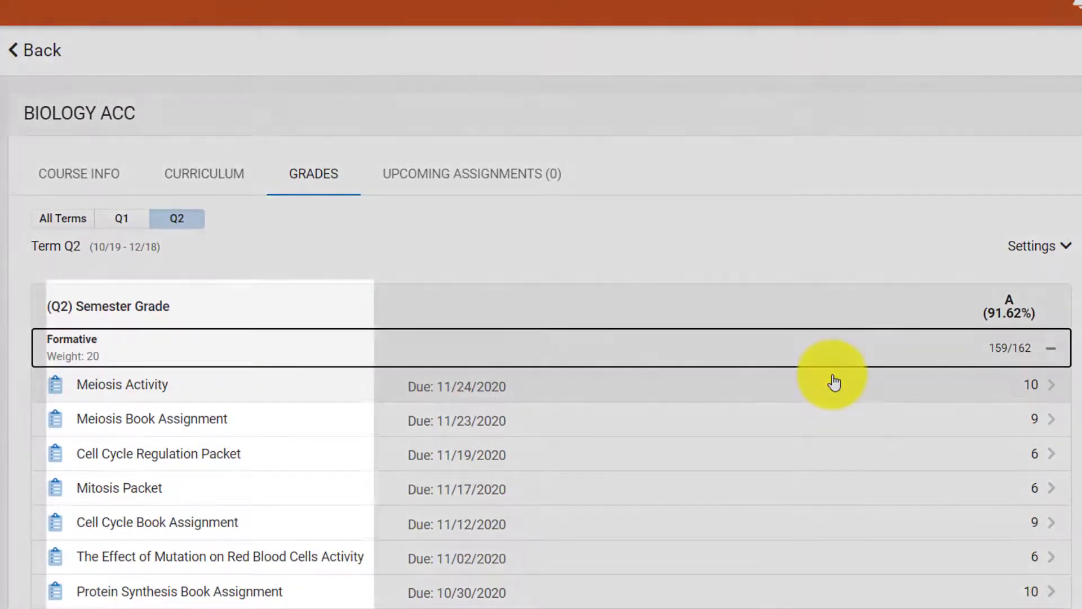
Check the Mitosis Packet's 6/6 score and dates, then return to the grades overview
scroll("down", 3)
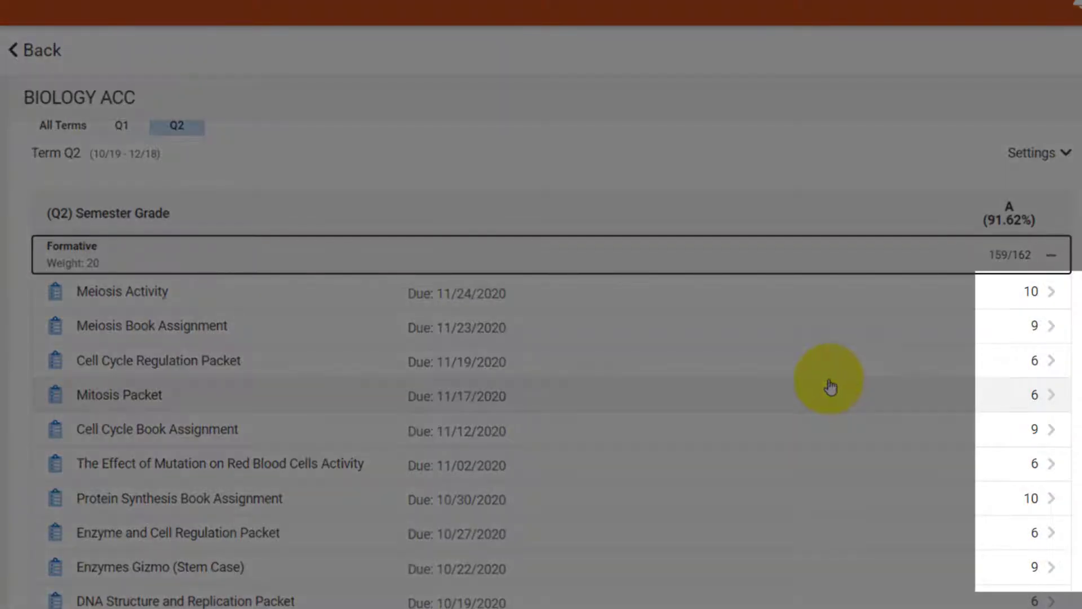
left_click(120, 394)
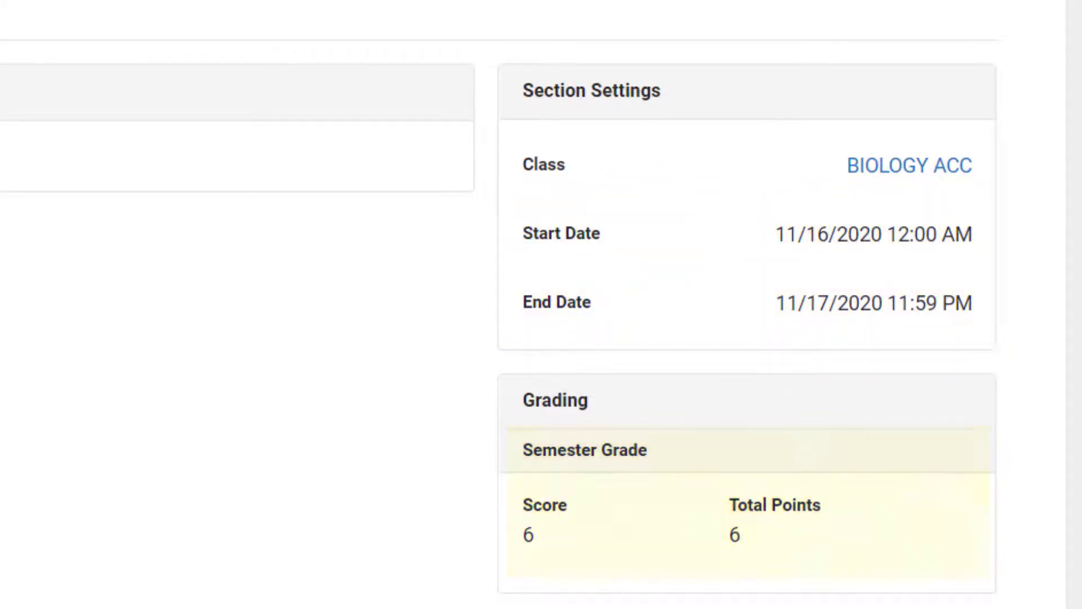
left_click(39, 173)
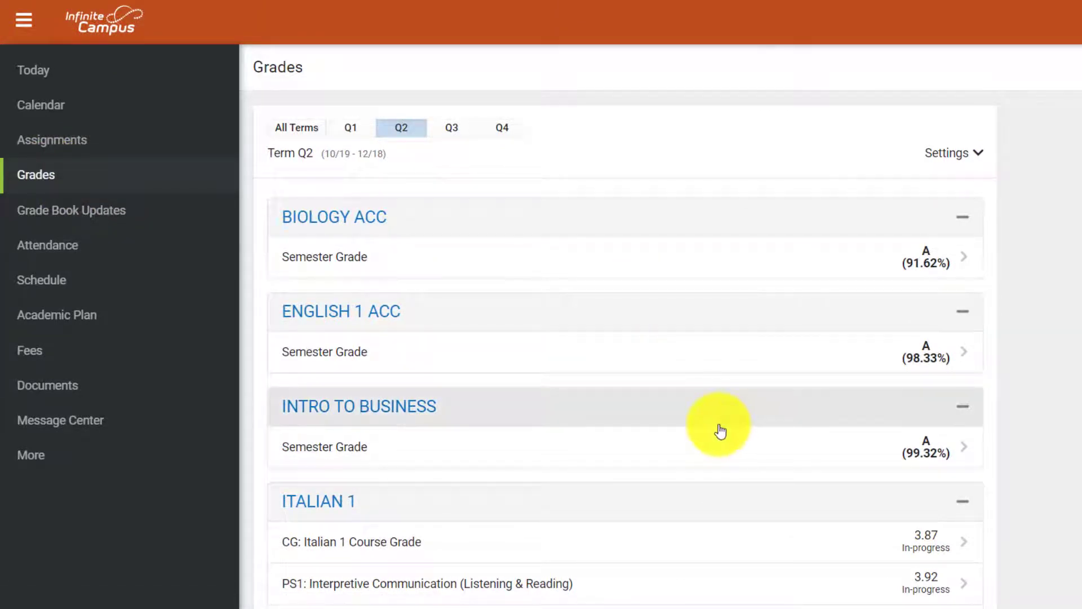
Scroll through Italian 1's Q2 standards, such as CS3B: Idea Building at 3.5
scroll("down", 3)
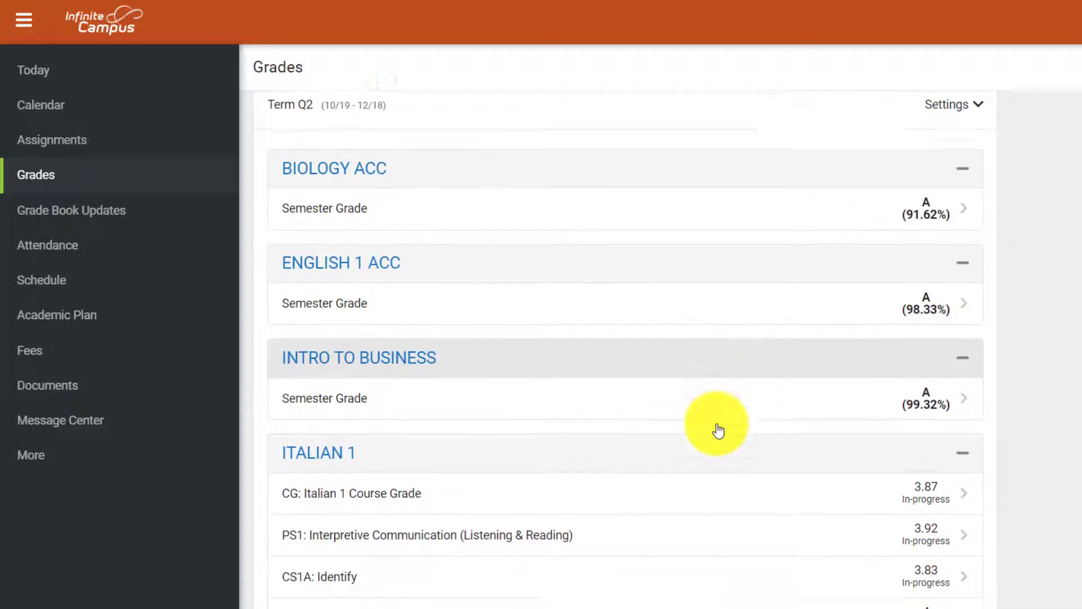
scroll("down", 3)
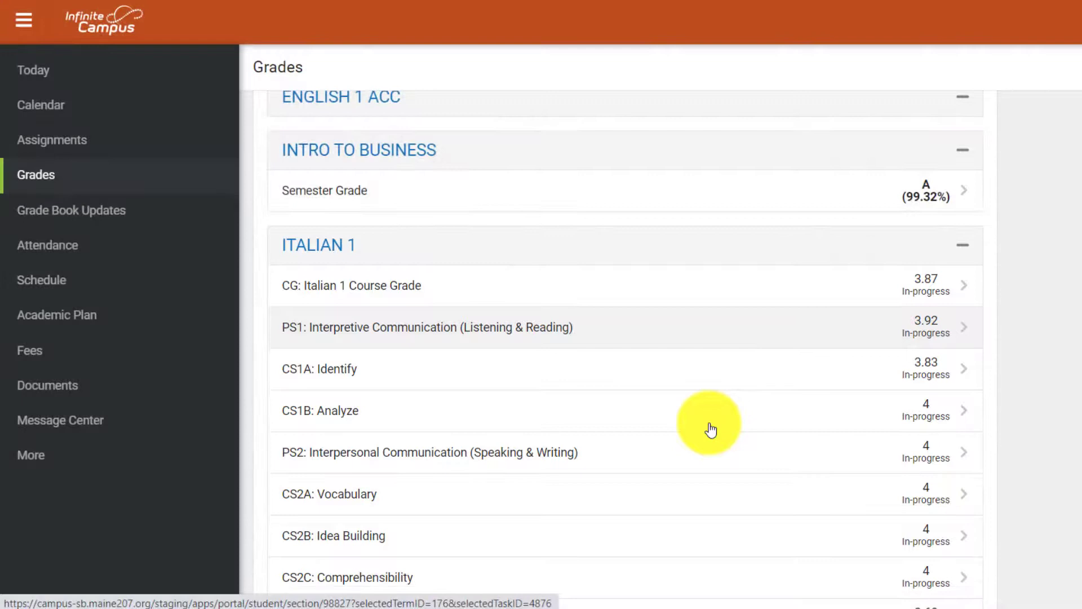
scroll("down", 3)
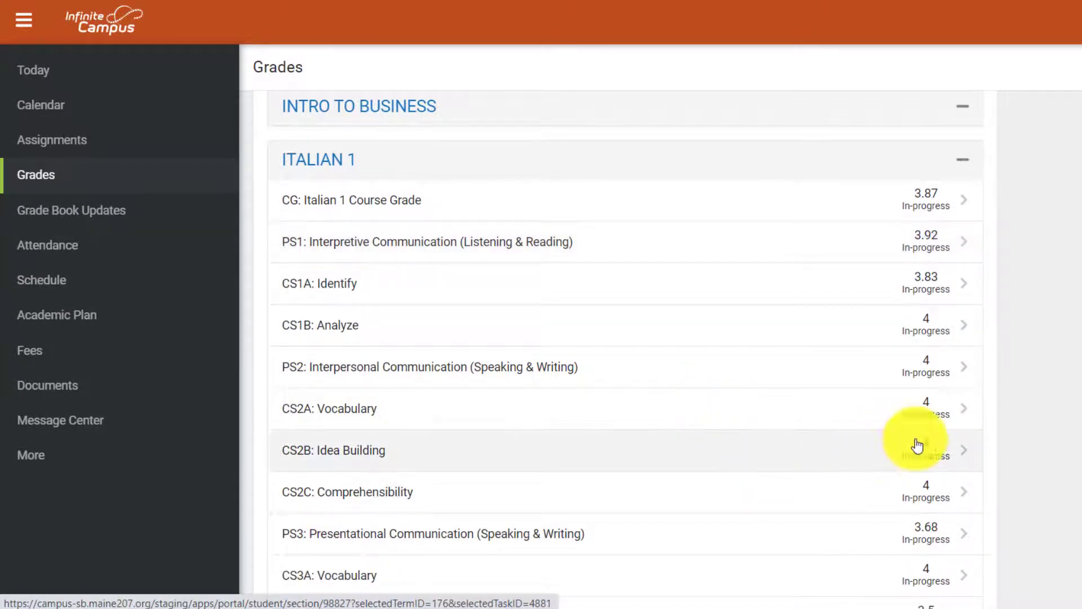
mouse_move(732, 436)
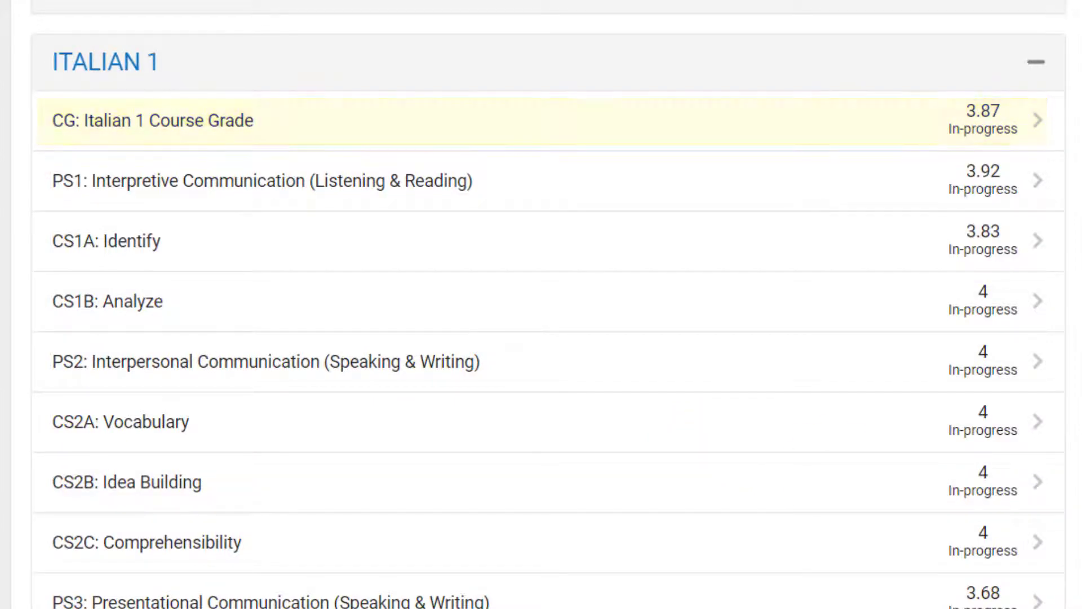
mouse_move(838, 492)
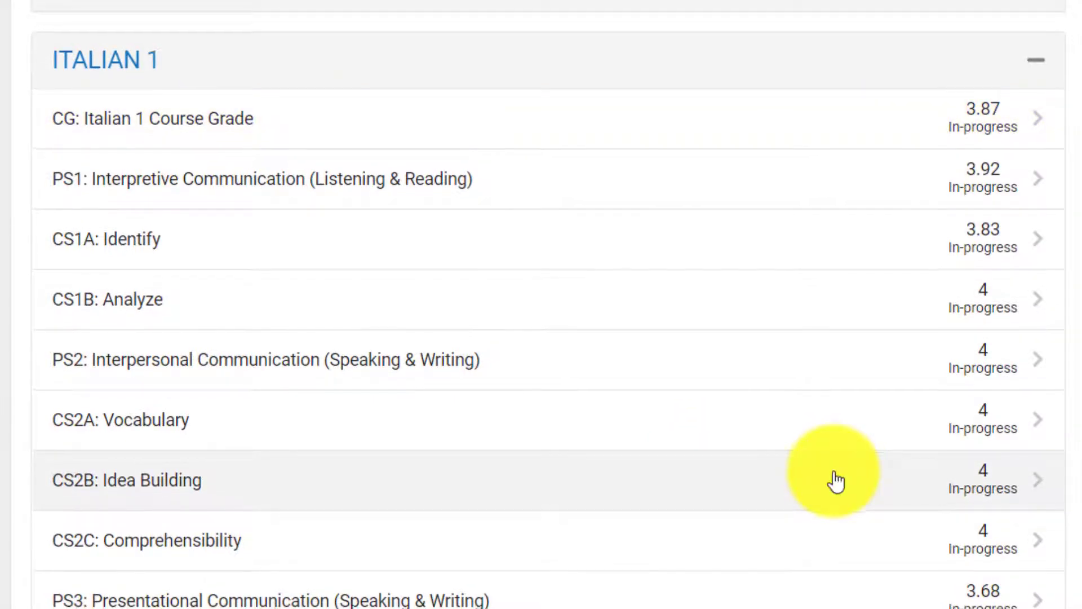
scroll("down", 3)
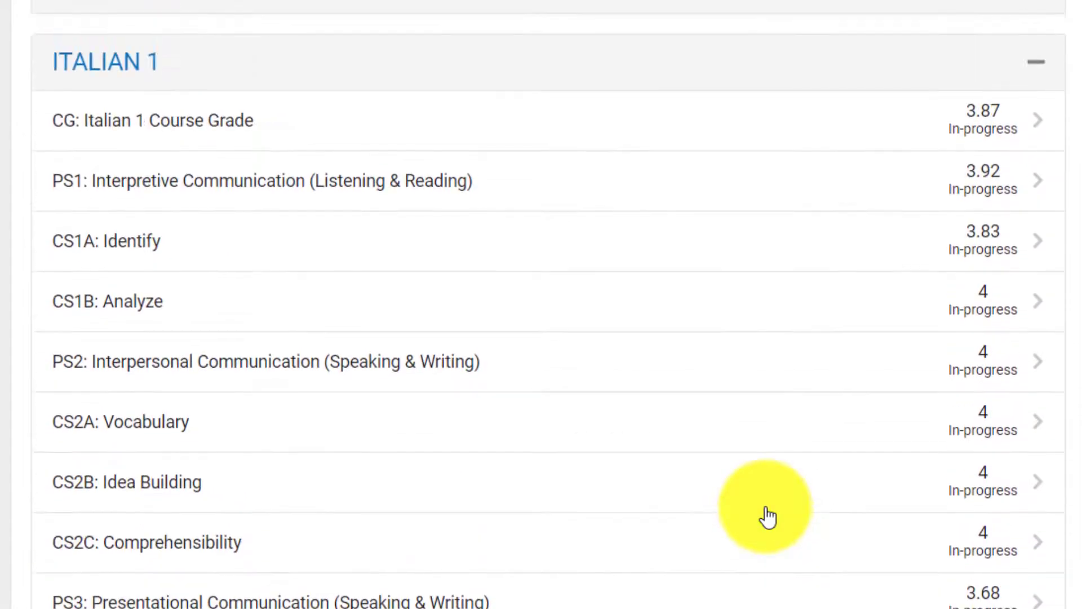
scroll("down", 3)
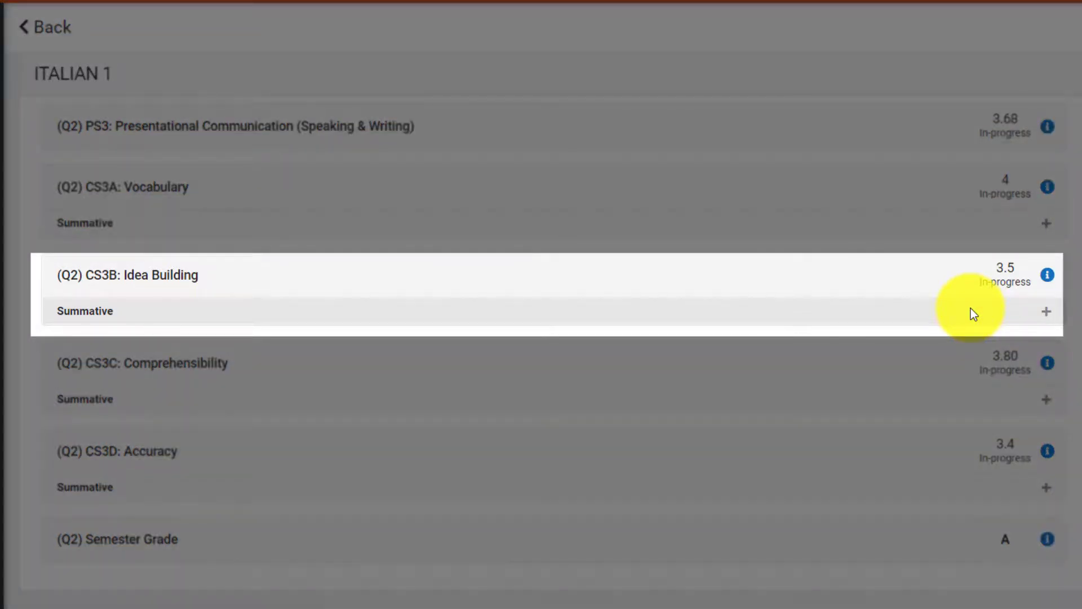
left_click(1047, 311)
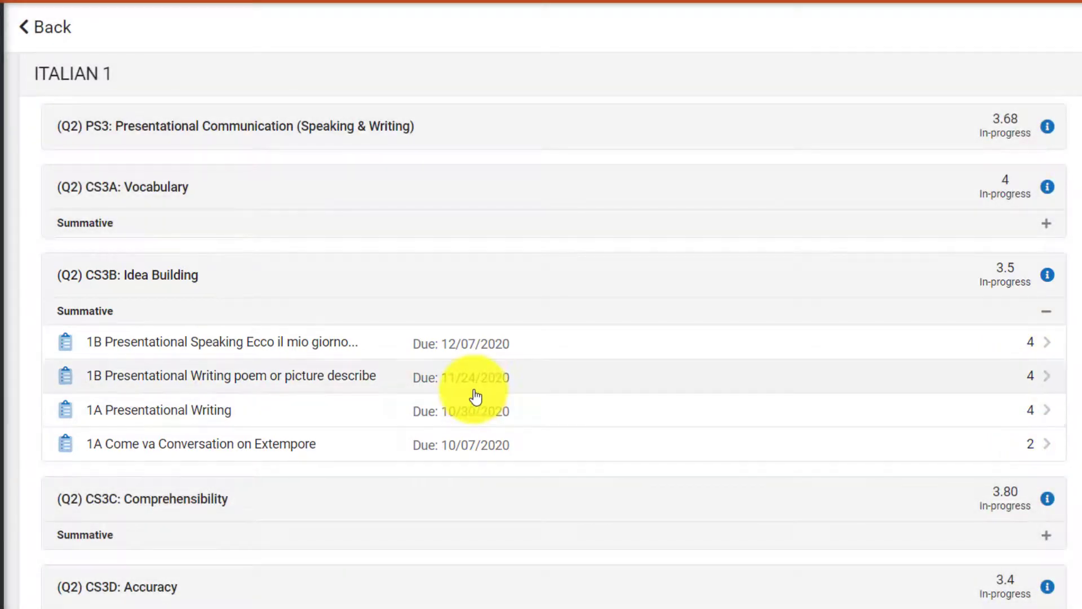
mouse_move(476, 389)
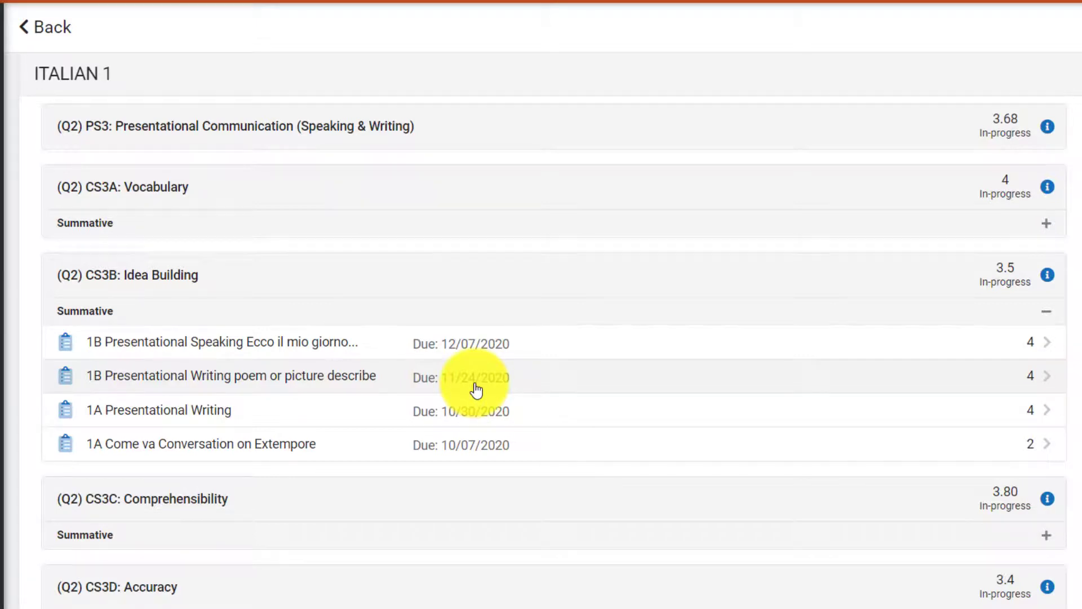
left_click(229, 375)
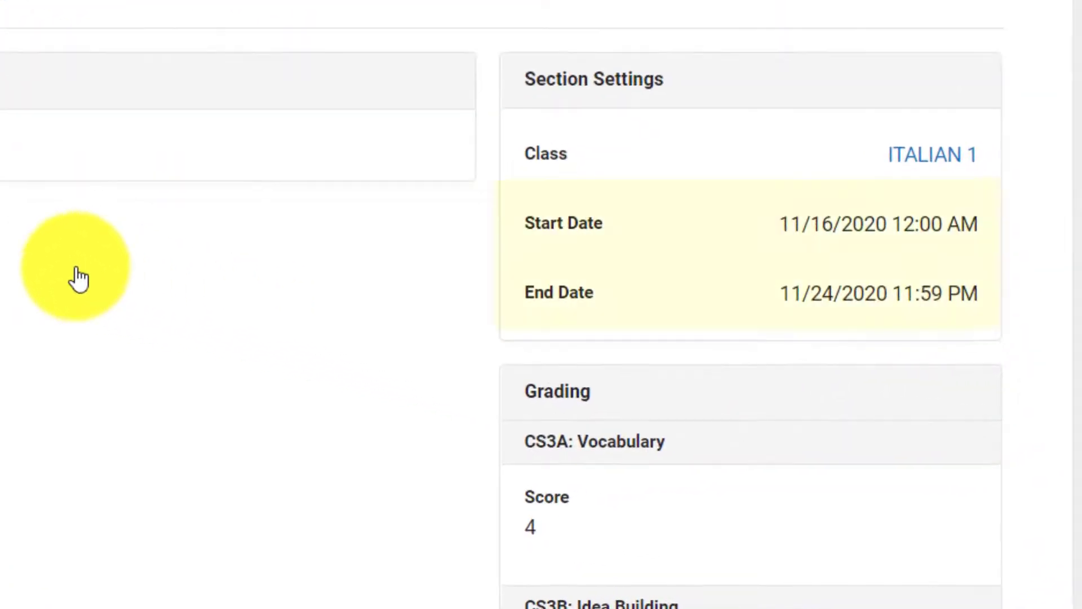
scroll("down", 3)
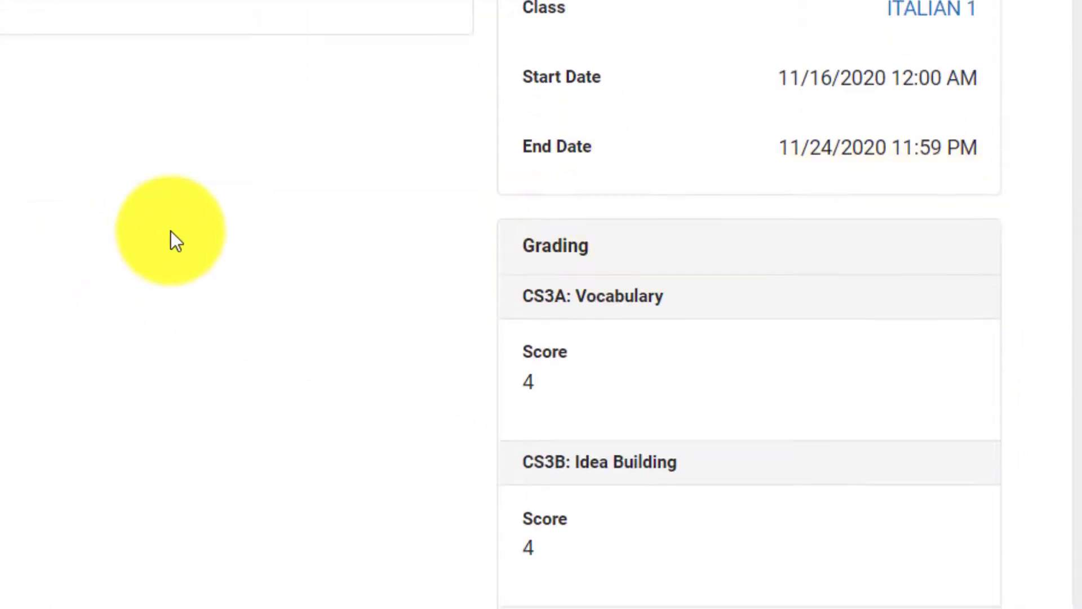
scroll("down", 3)
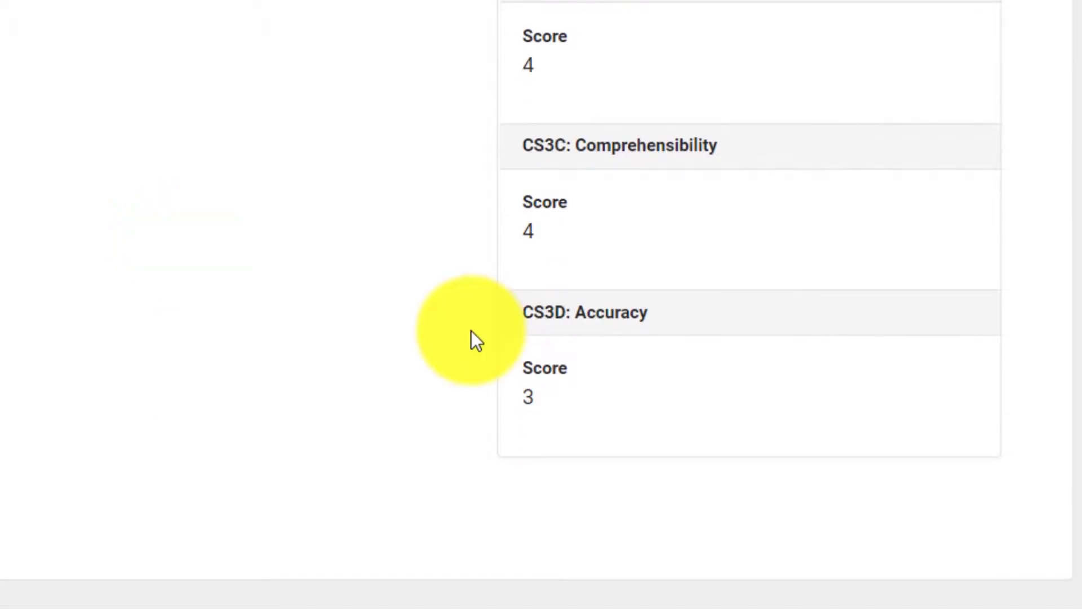
scroll("up", 3)
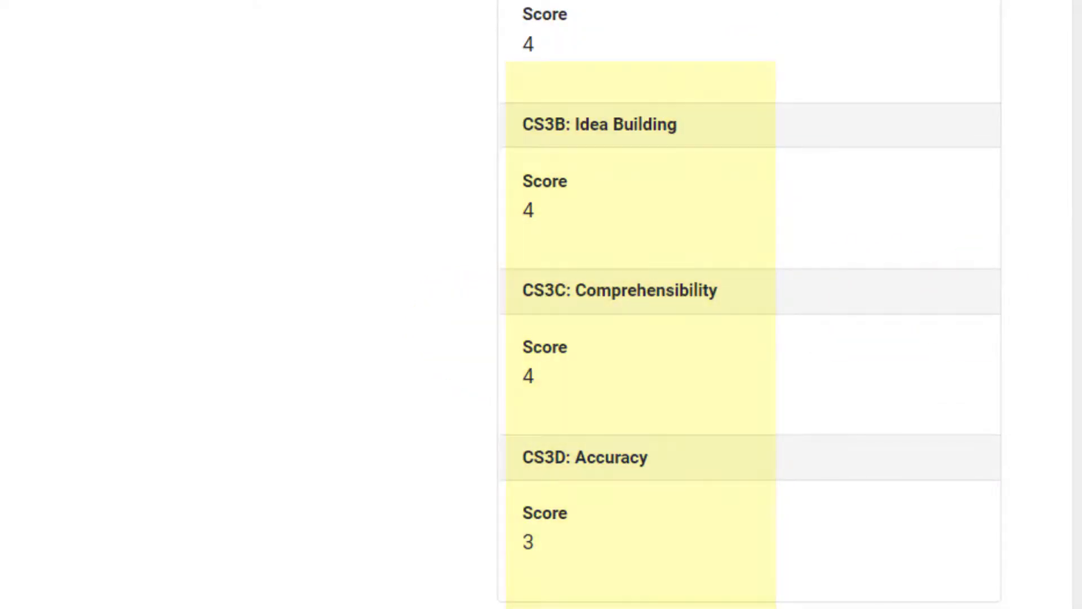
left_click(51, 55)
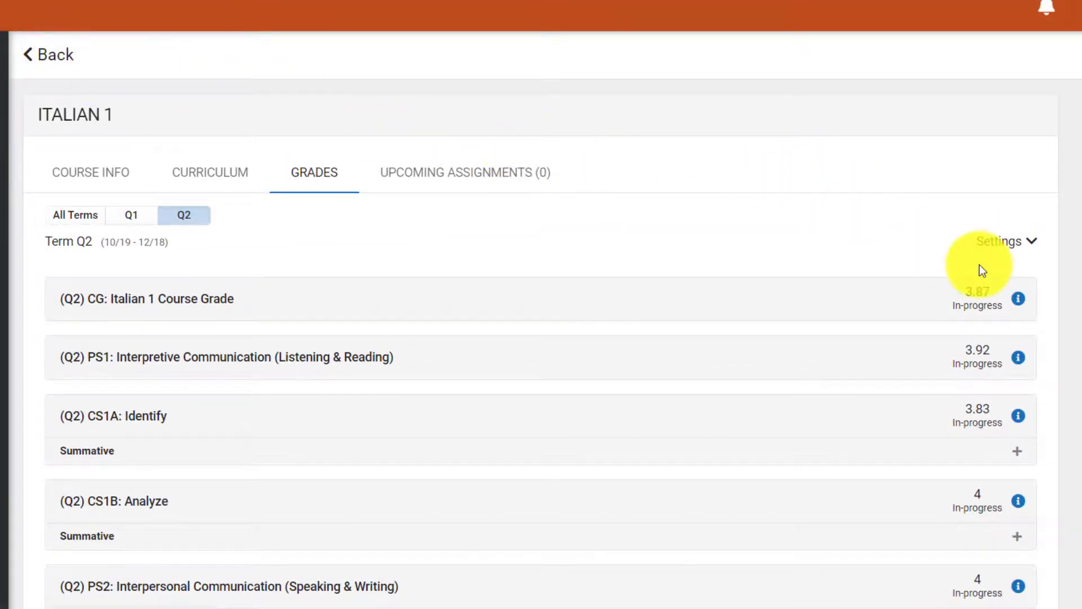
Show how Italian 1's 3.87 course grade is calculated and scroll the Grading Key cutoffs
left_click(1018, 296)
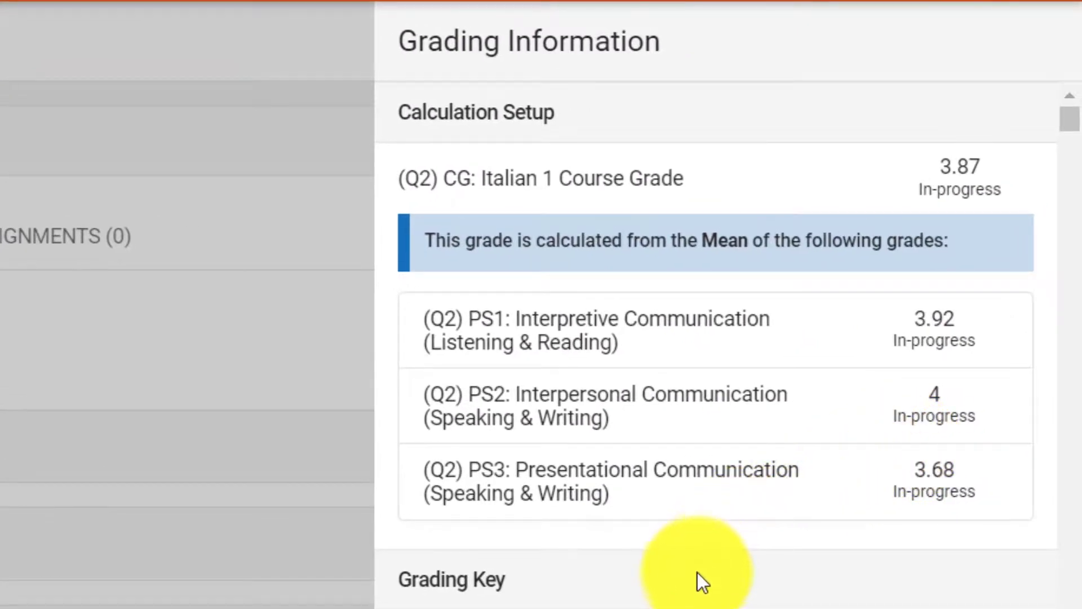
mouse_move(667, 586)
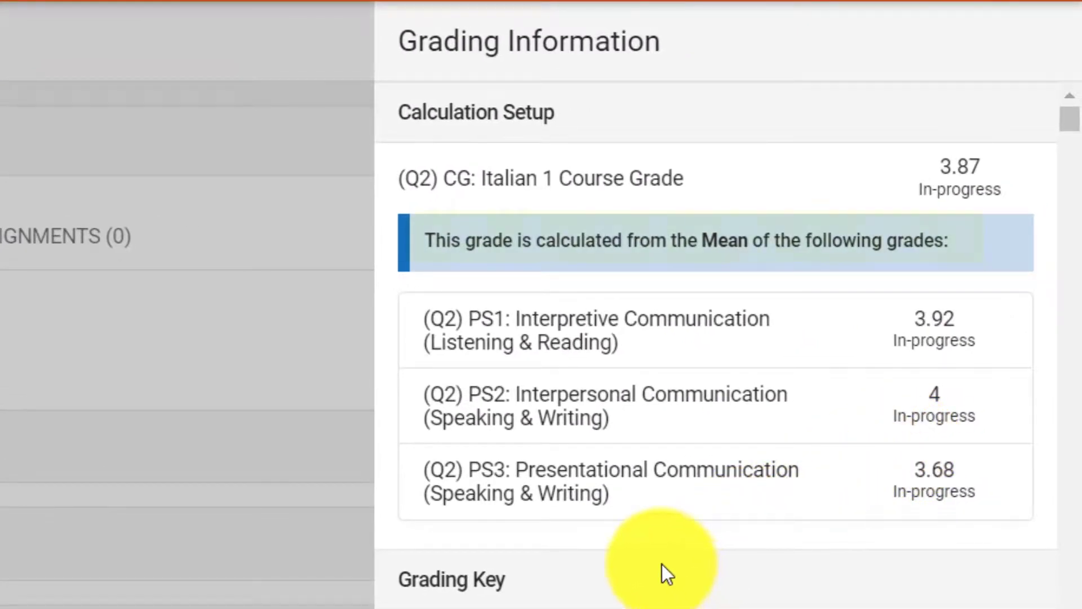
scroll("down", 3)
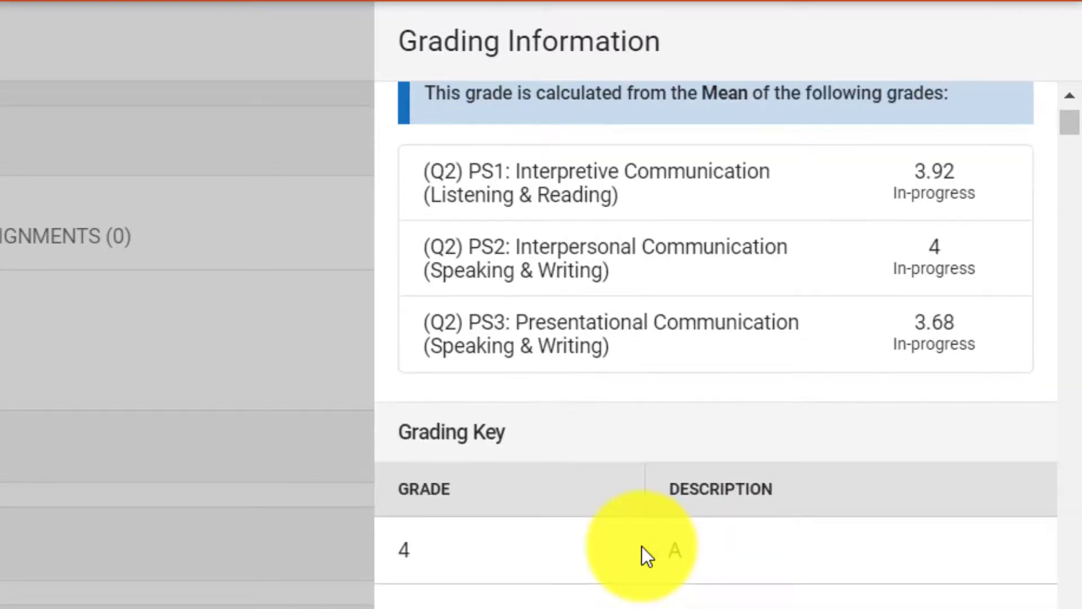
scroll("down", 3)
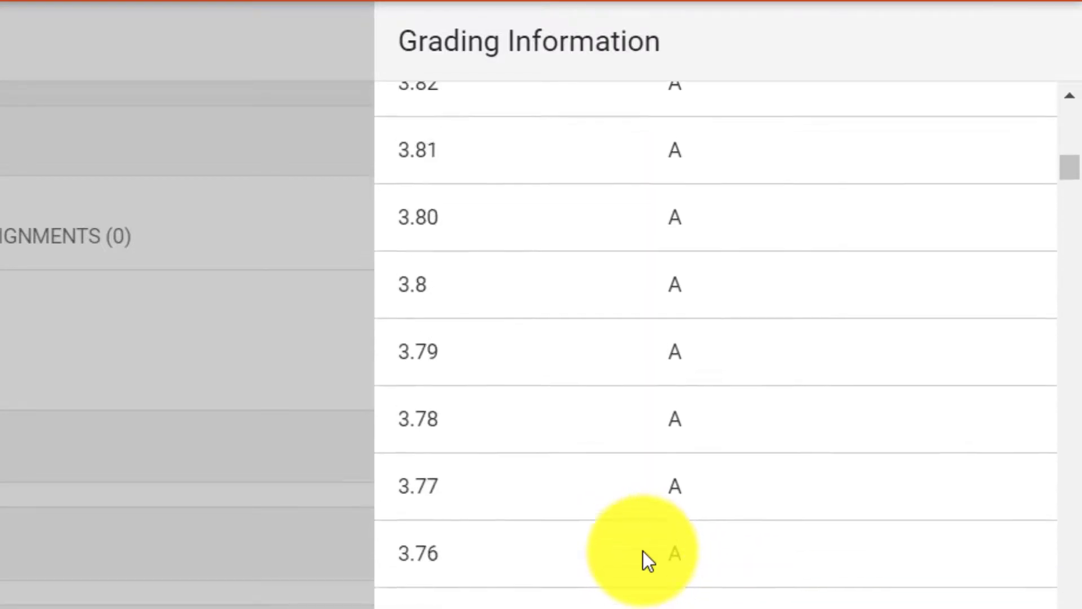
scroll("down", 3)
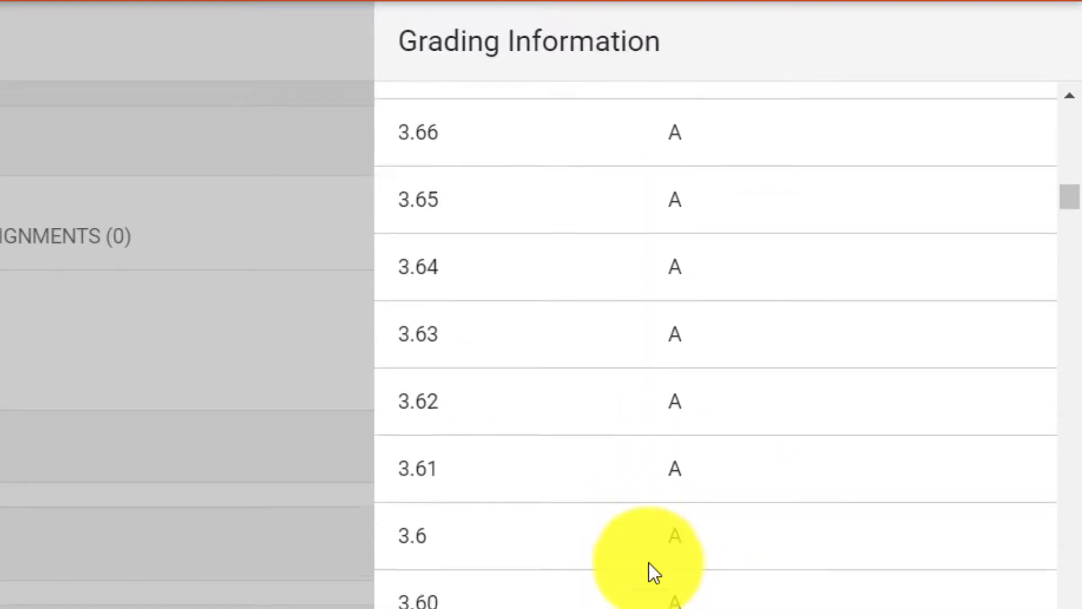
scroll("down", 3)
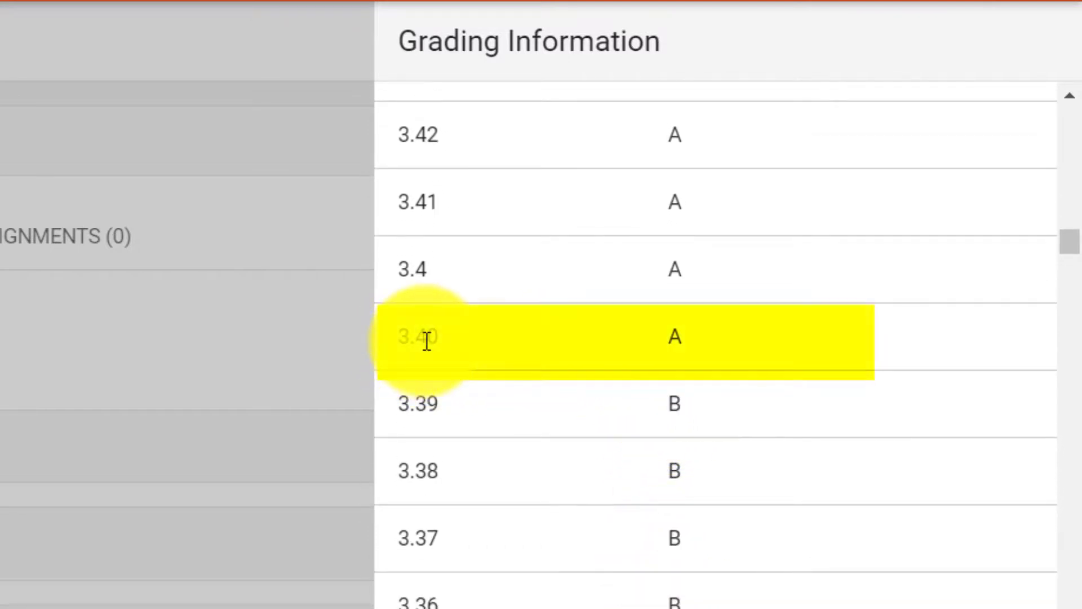
mouse_move(420, 404)
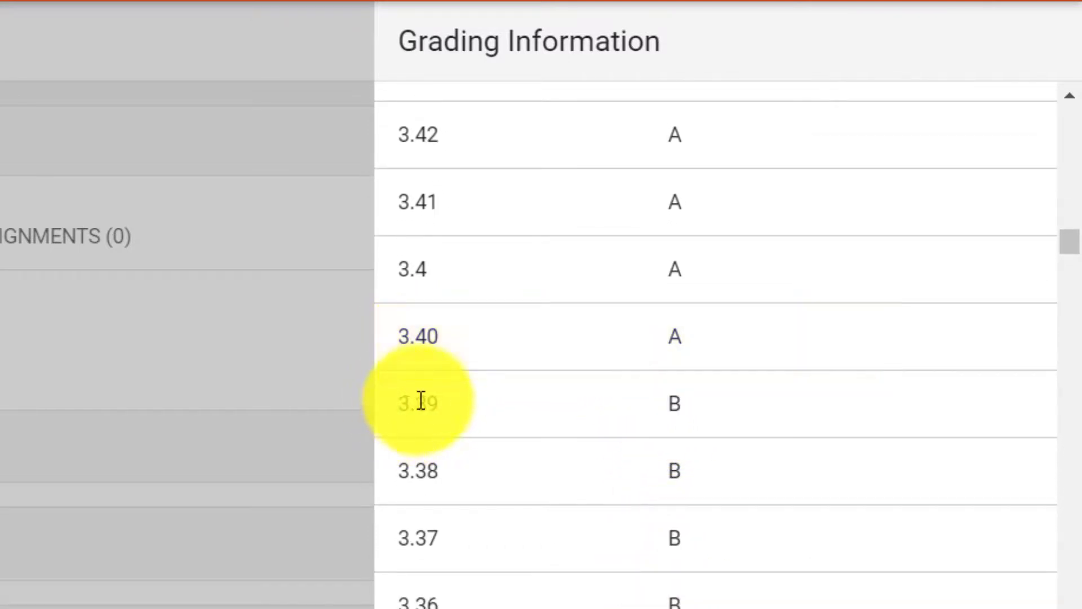
scroll("down", 3)
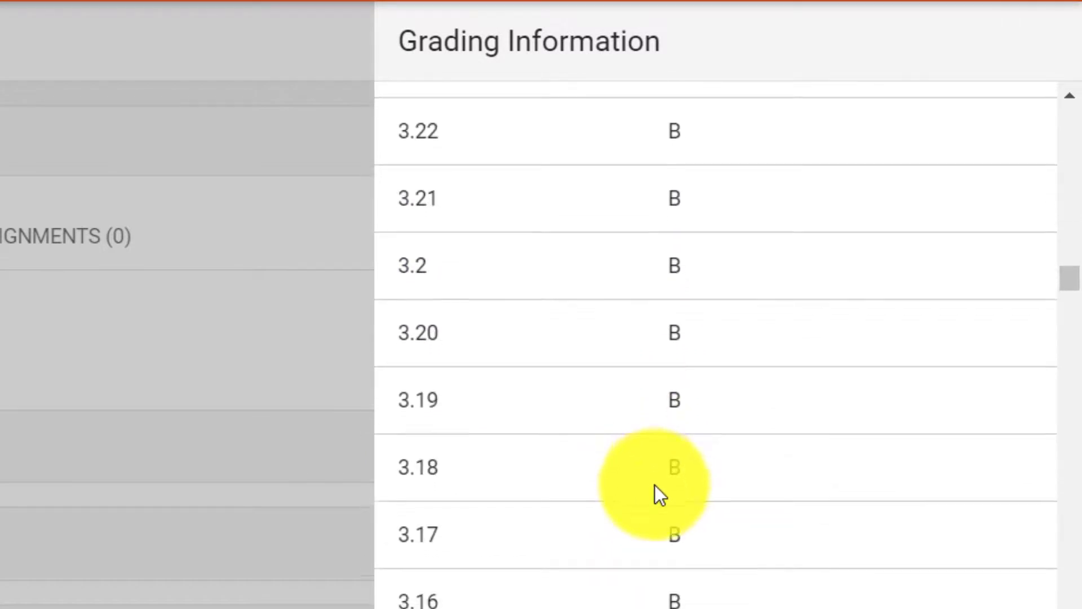
scroll("down", 3)
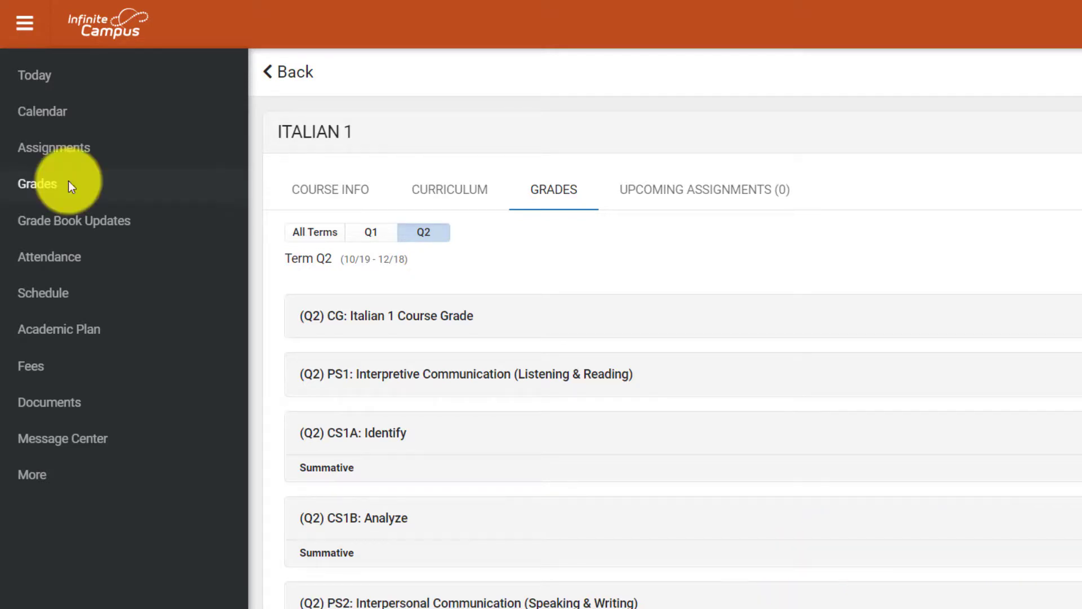
Return to the Grades overview and scroll to Math 2's 3.88 course and A semester grades
left_click(38, 183)
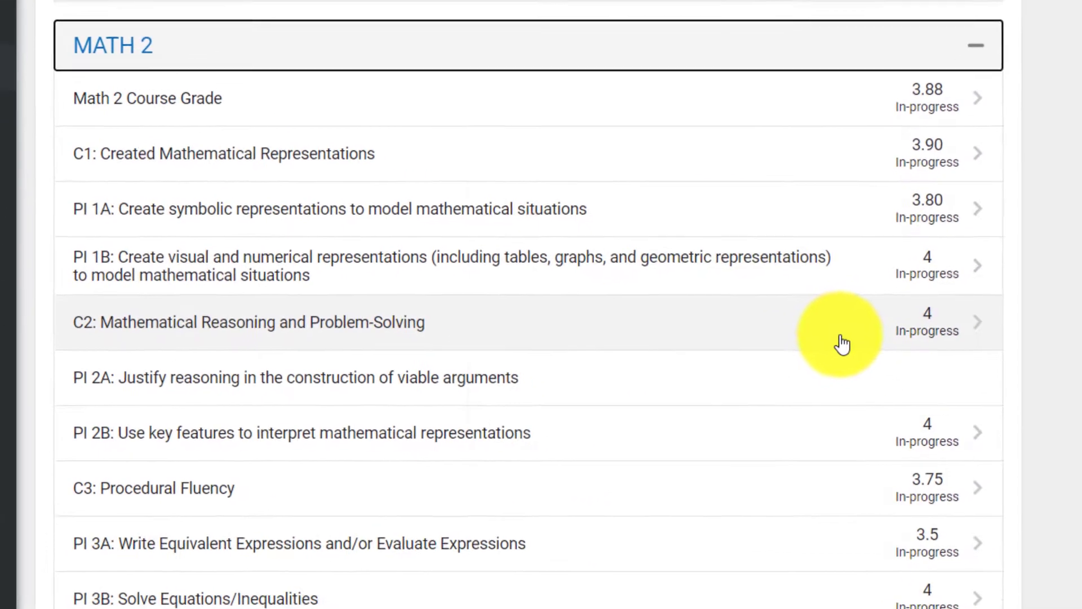
scroll("down", 3)
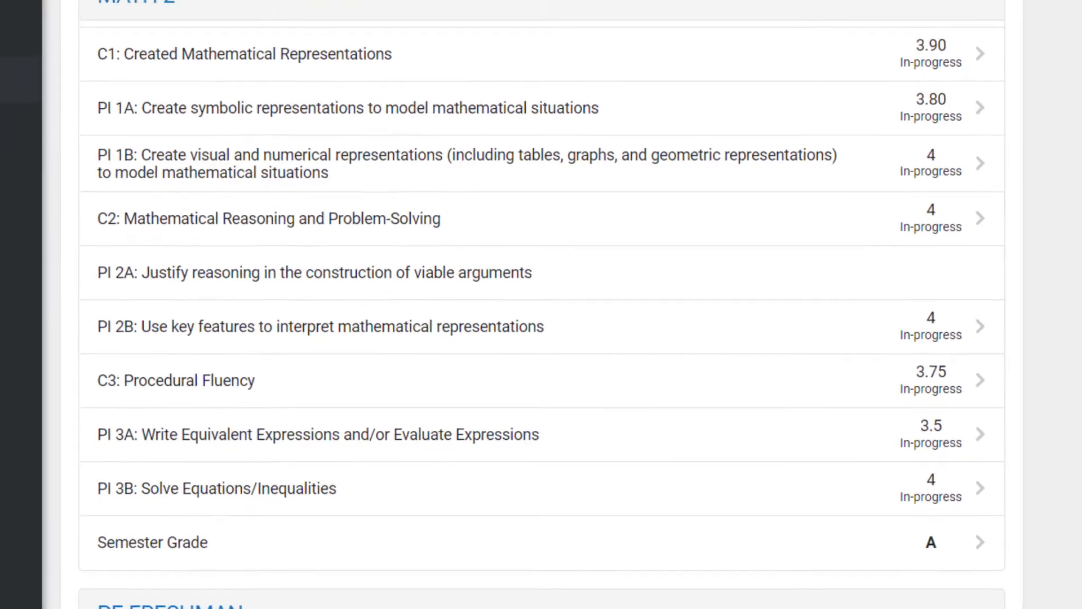
left_click(22, 24)
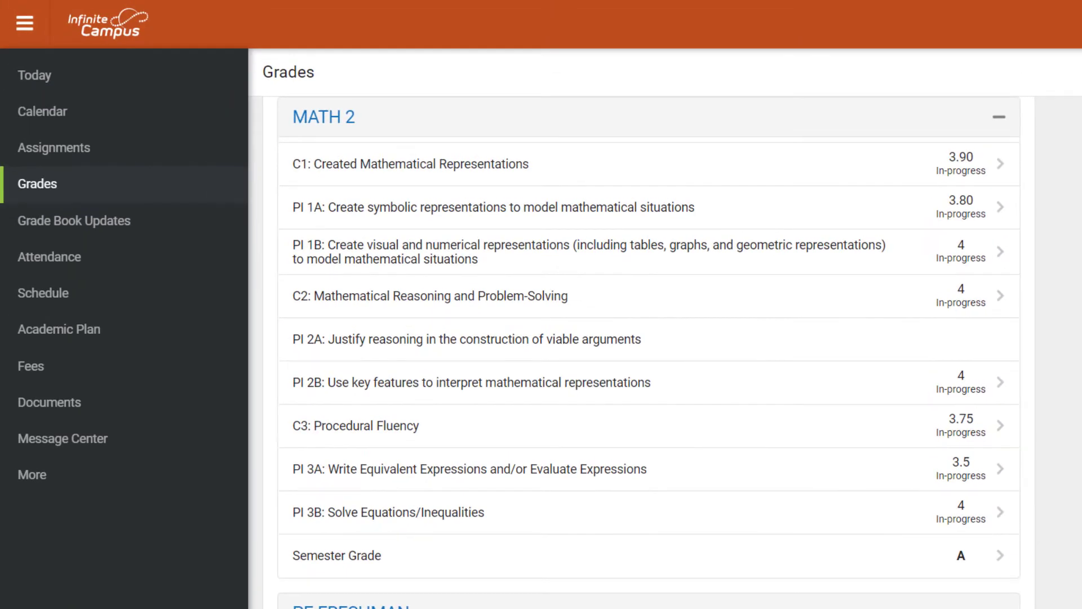